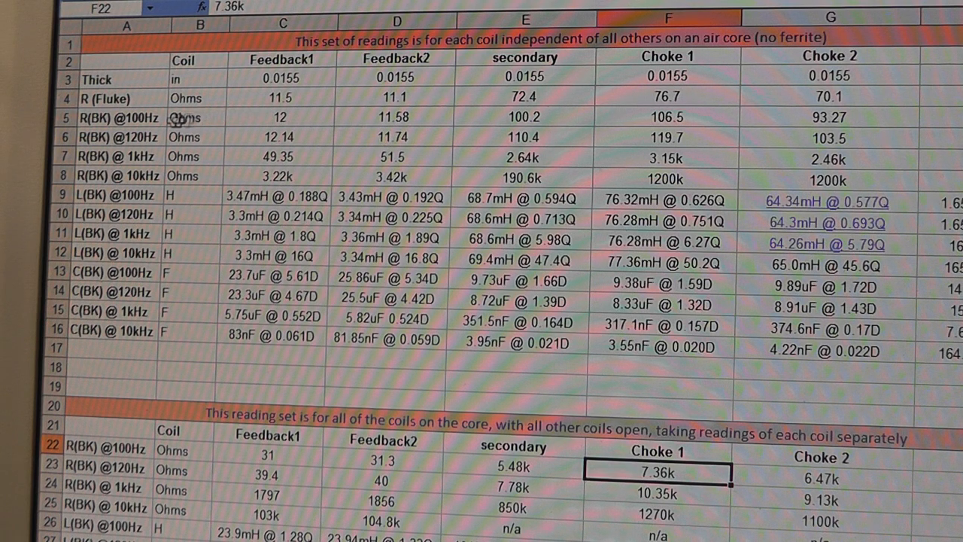
pyautogui.click(523, 96)
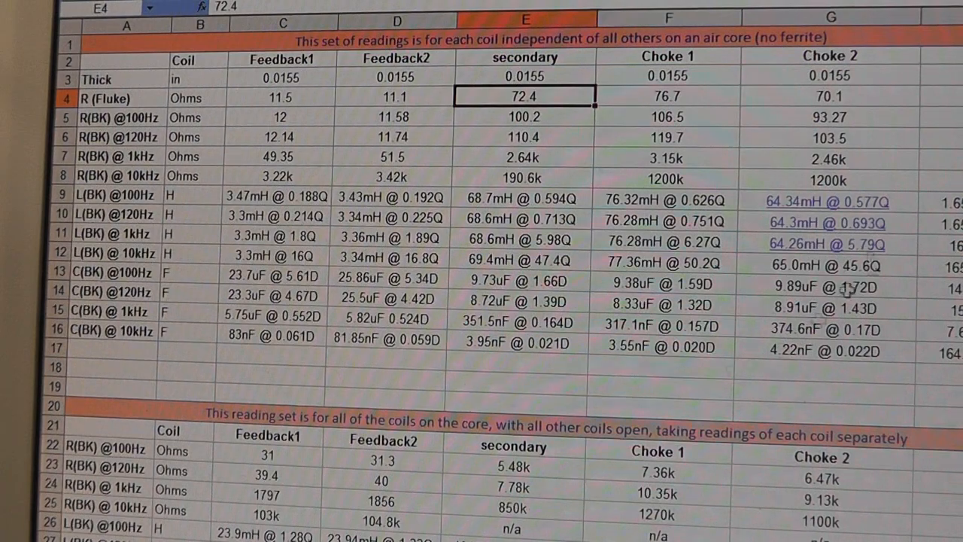
pyautogui.click(959, 97)
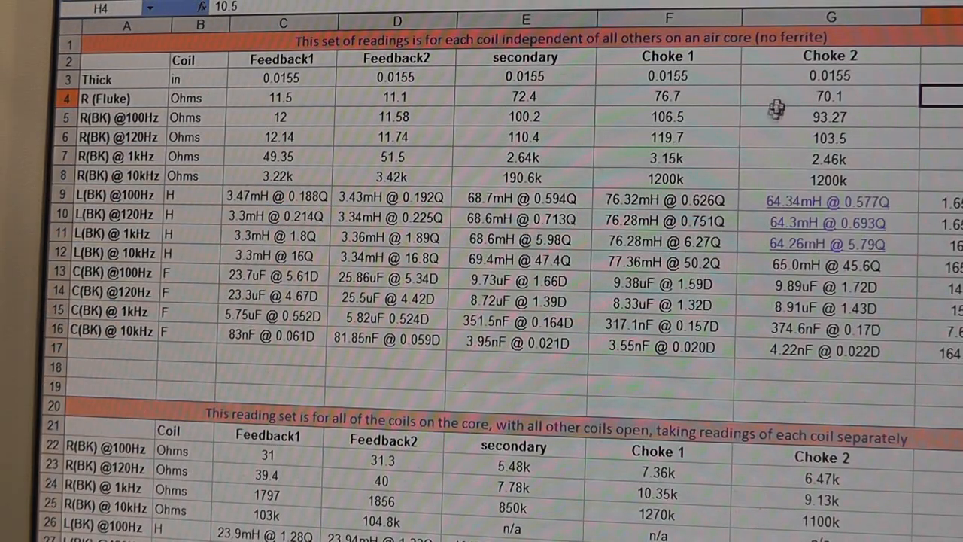
pyautogui.click(835, 96)
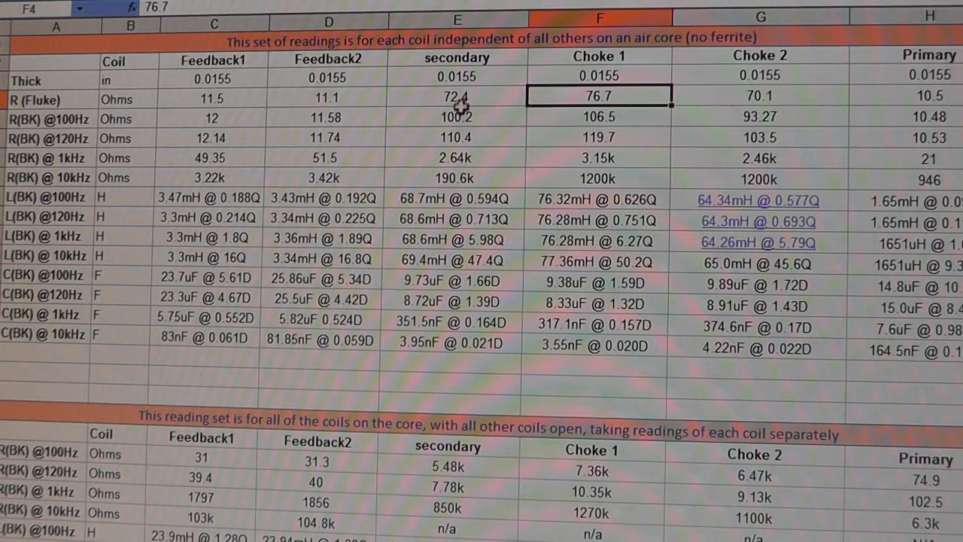
pyautogui.click(456, 96)
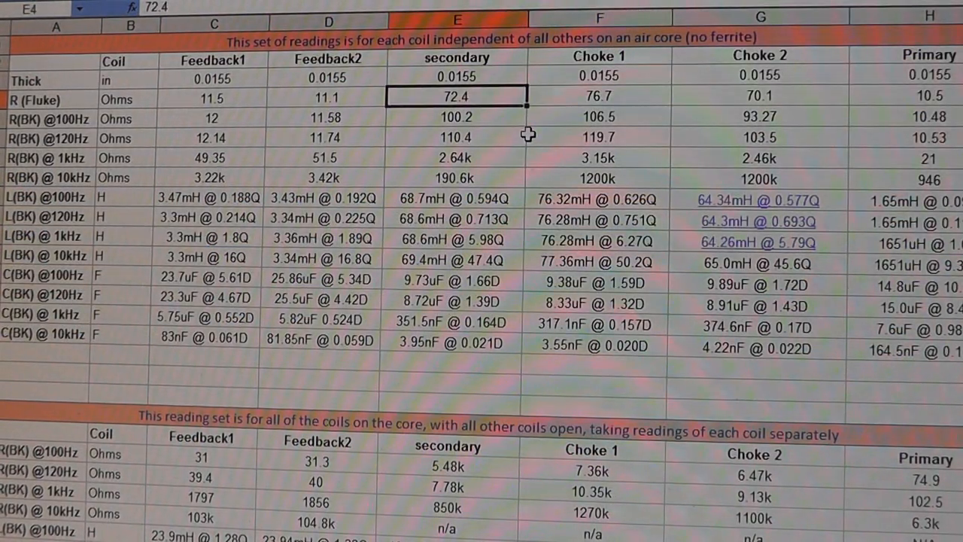
pyautogui.click(457, 198)
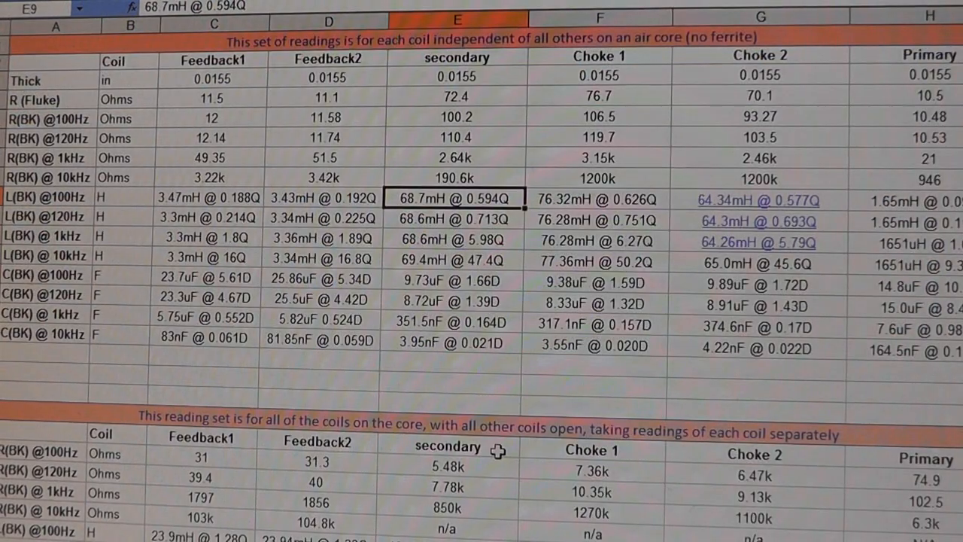
pyautogui.hscroll(3)
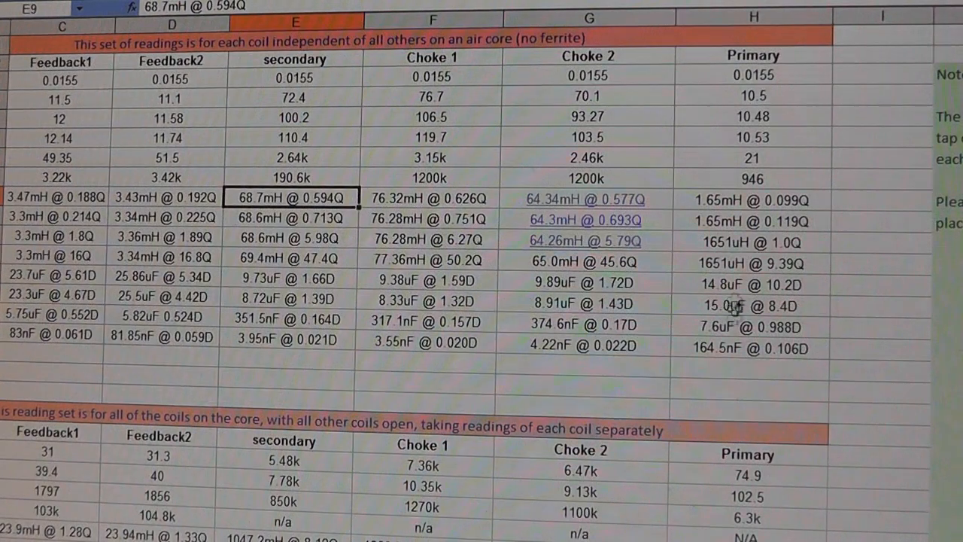
pyautogui.click(751, 198)
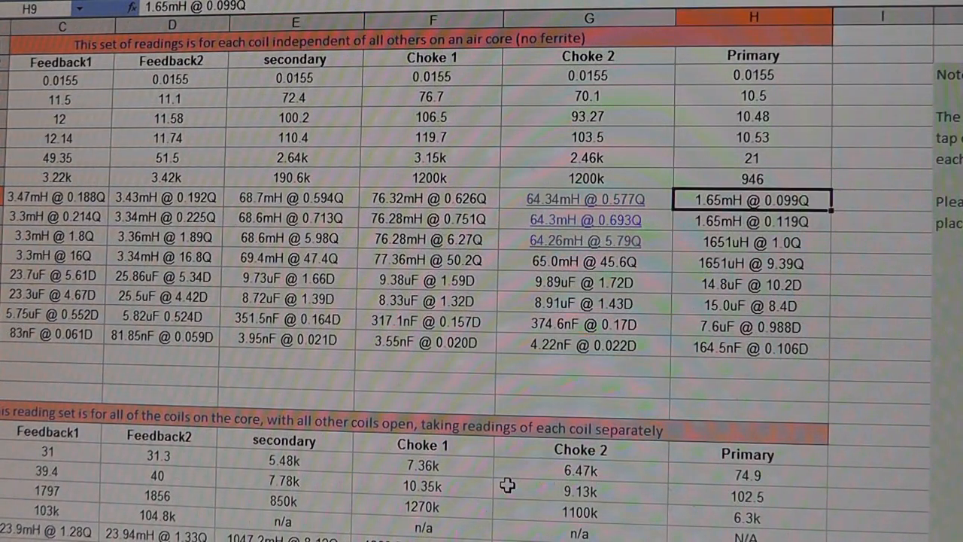
pyautogui.moveTo(719, 202)
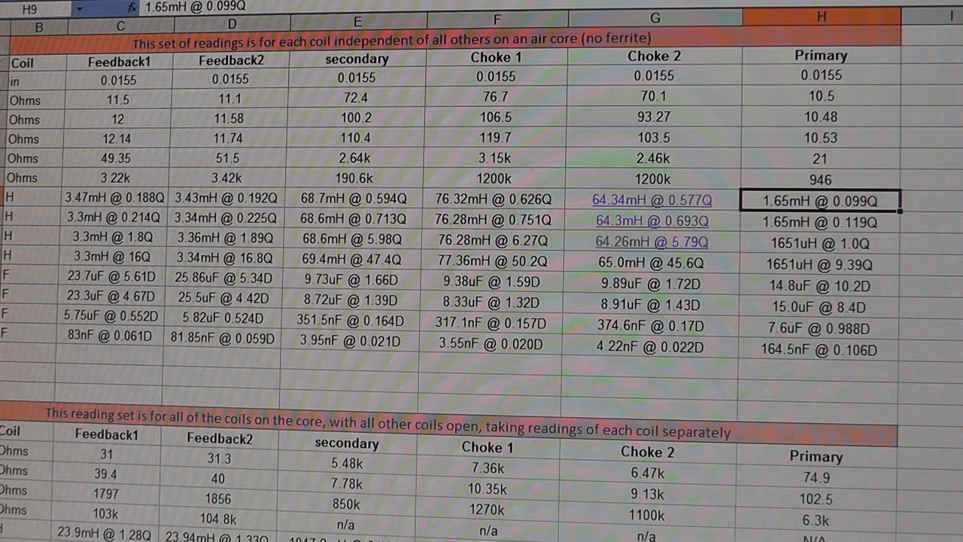
pyautogui.moveTo(678, 158)
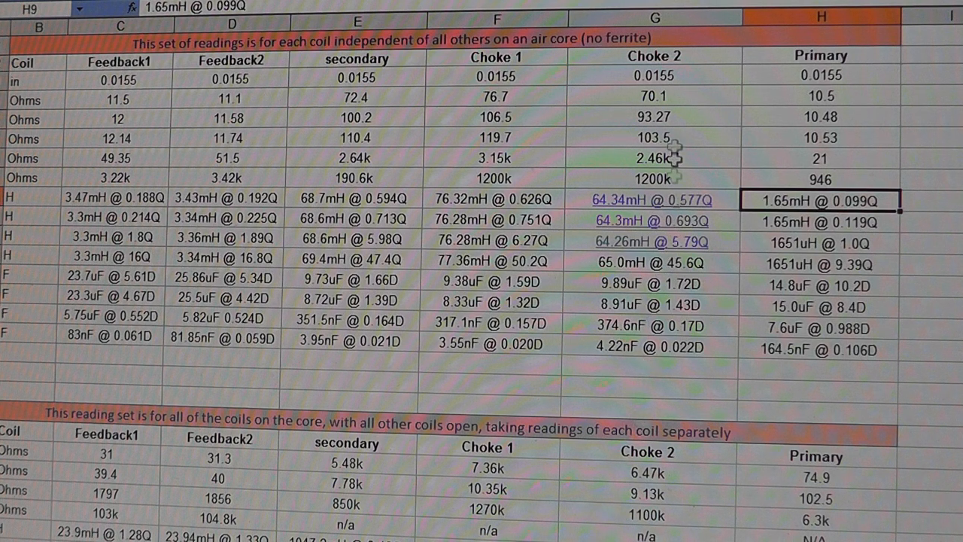